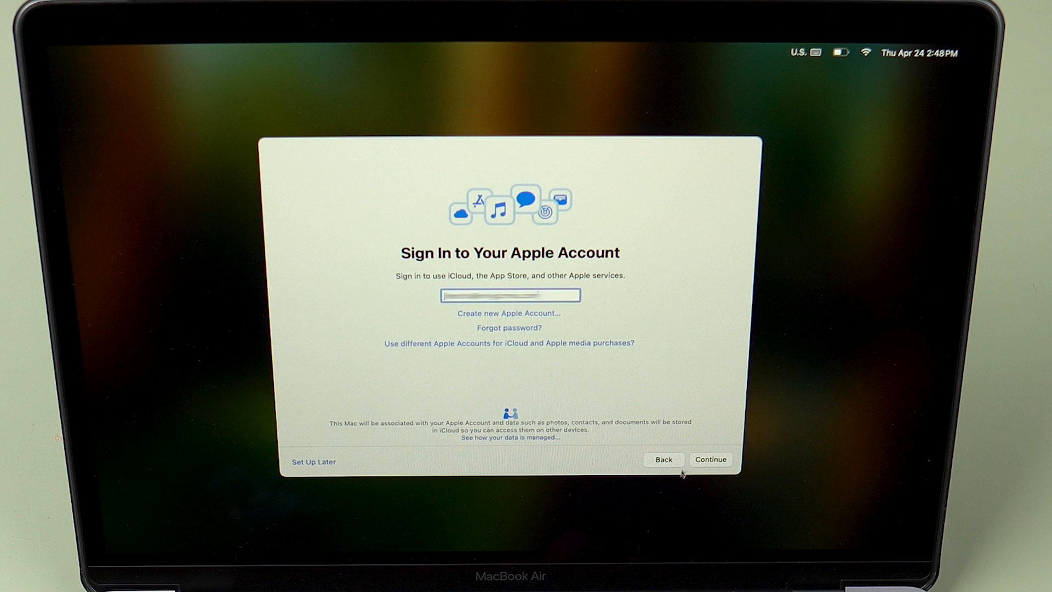
click(710, 459)
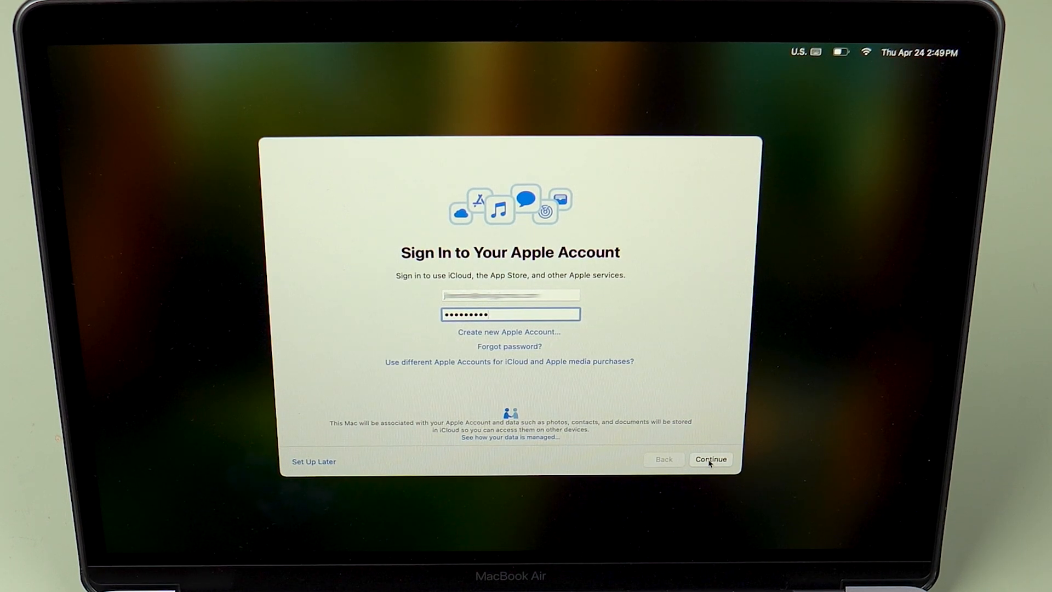
click(710, 459)
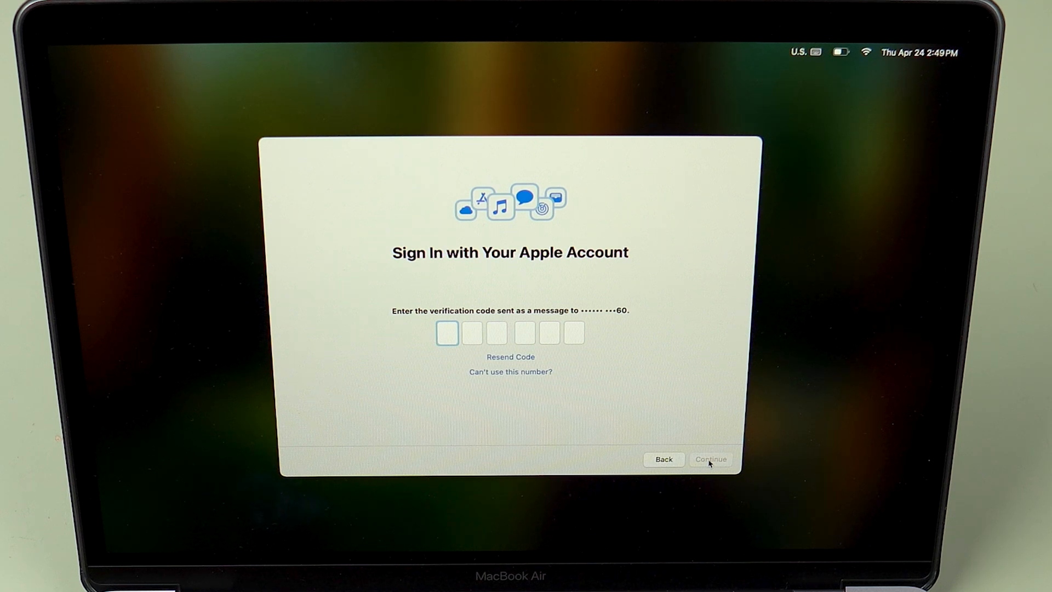
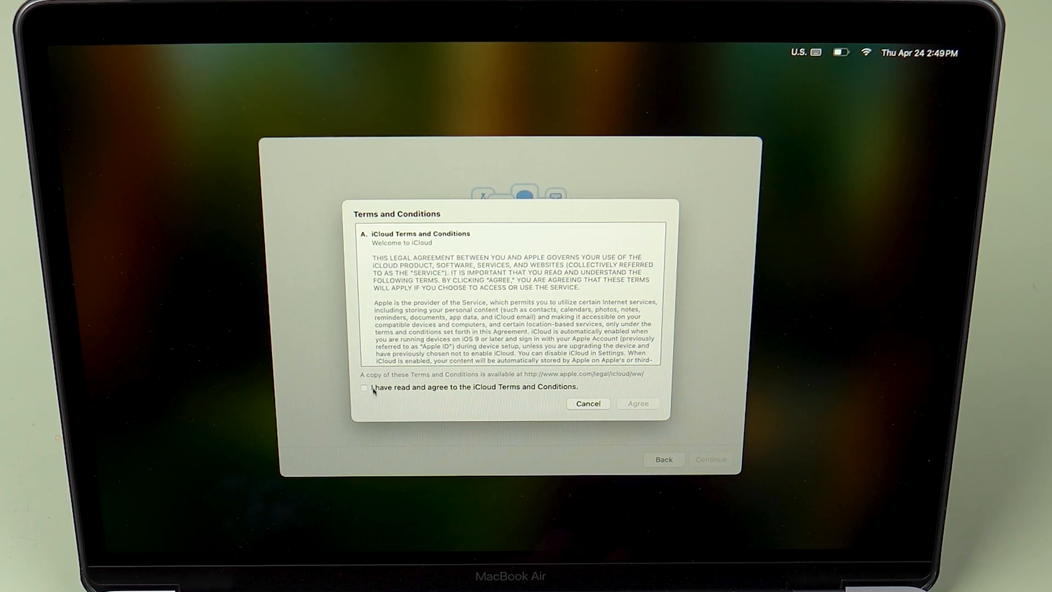
Agree to the iCloud Terms and Conditions and proceed to the desktop.
click(364, 387)
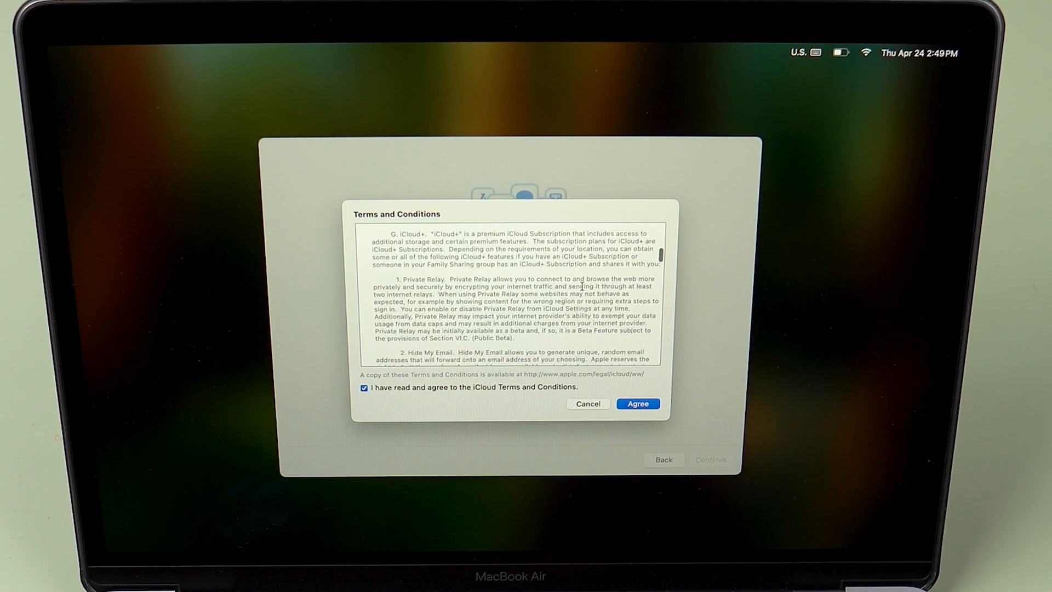
click(636, 403)
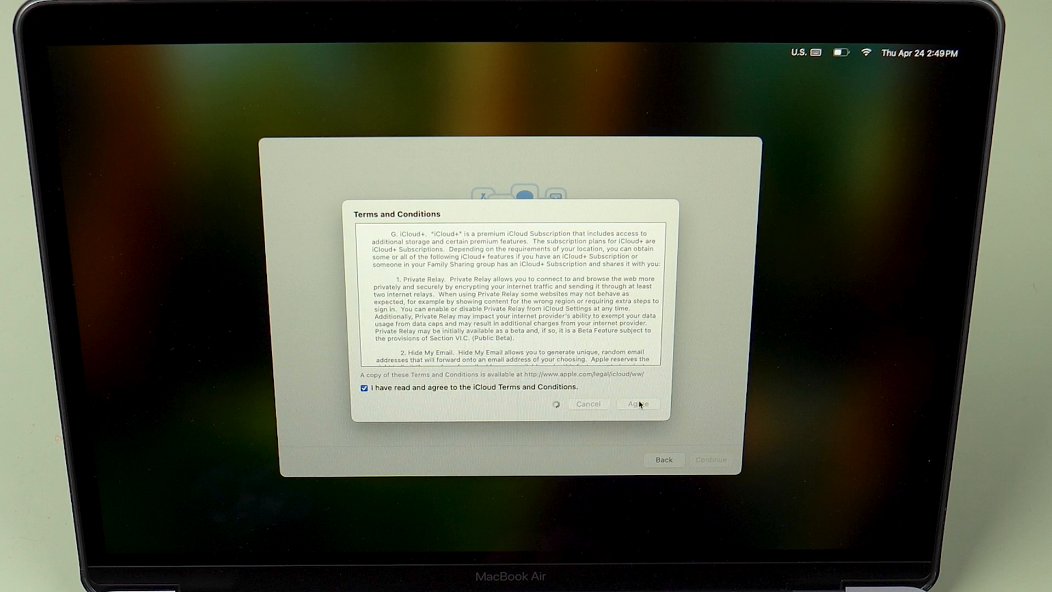
click(636, 403)
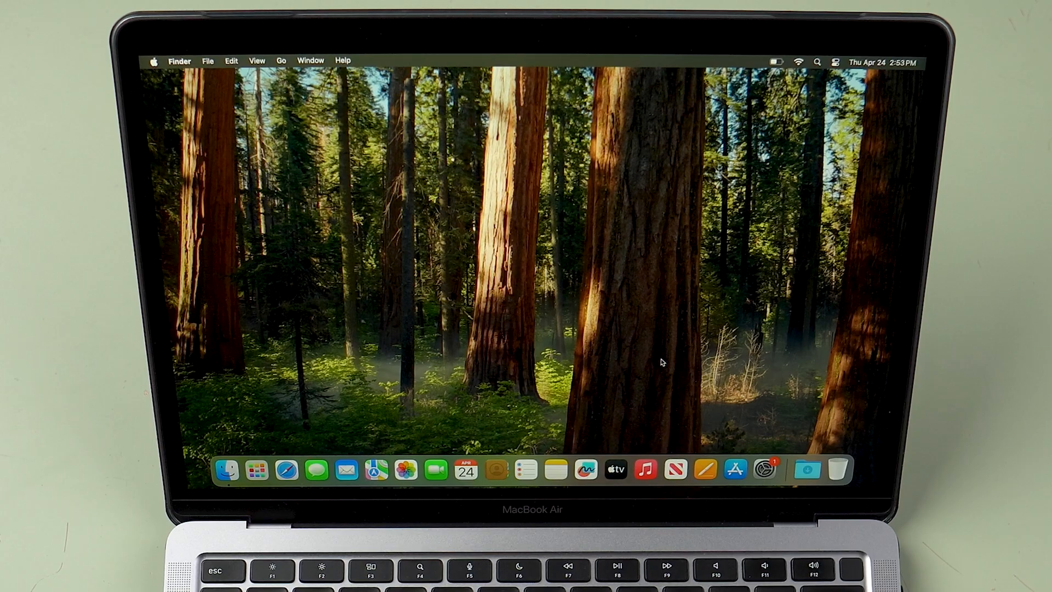
click(764, 468)
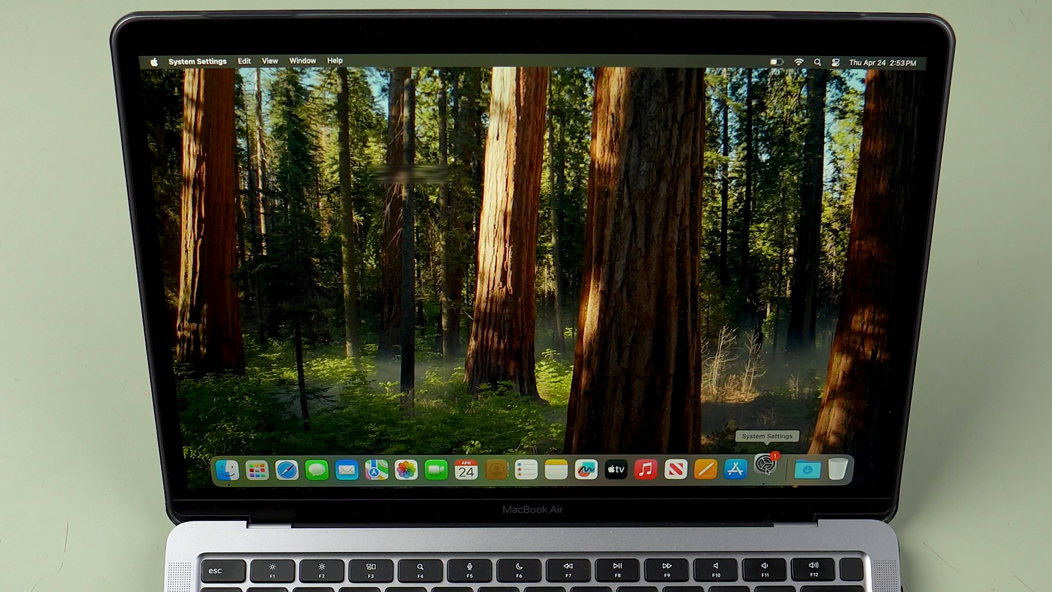
click(763, 468)
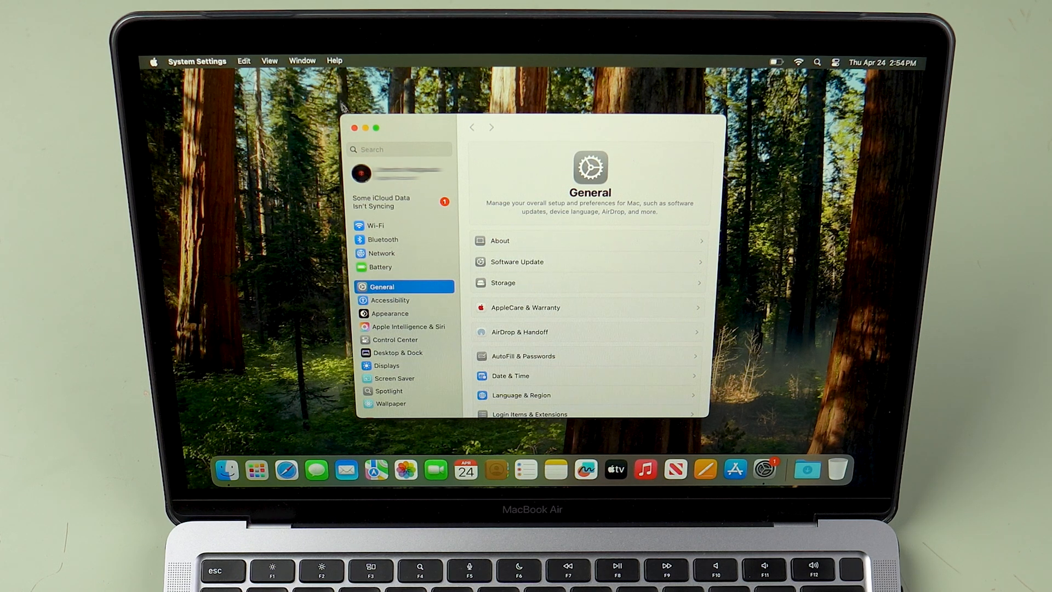
click(353, 127)
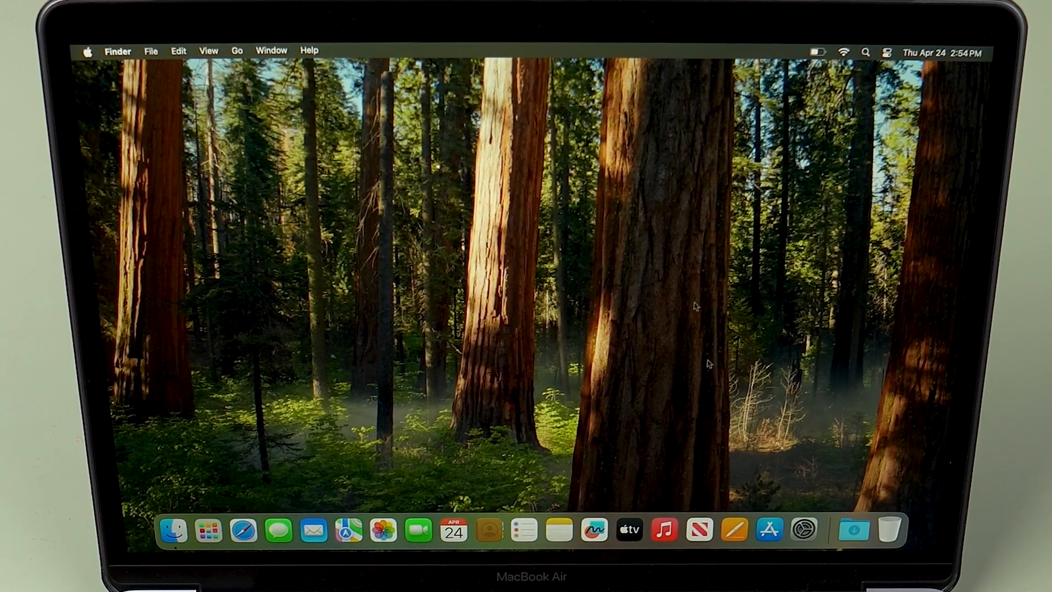
Reopen System Settings from the Dock and choose 'Sign in with your Apple Account'.
click(803, 529)
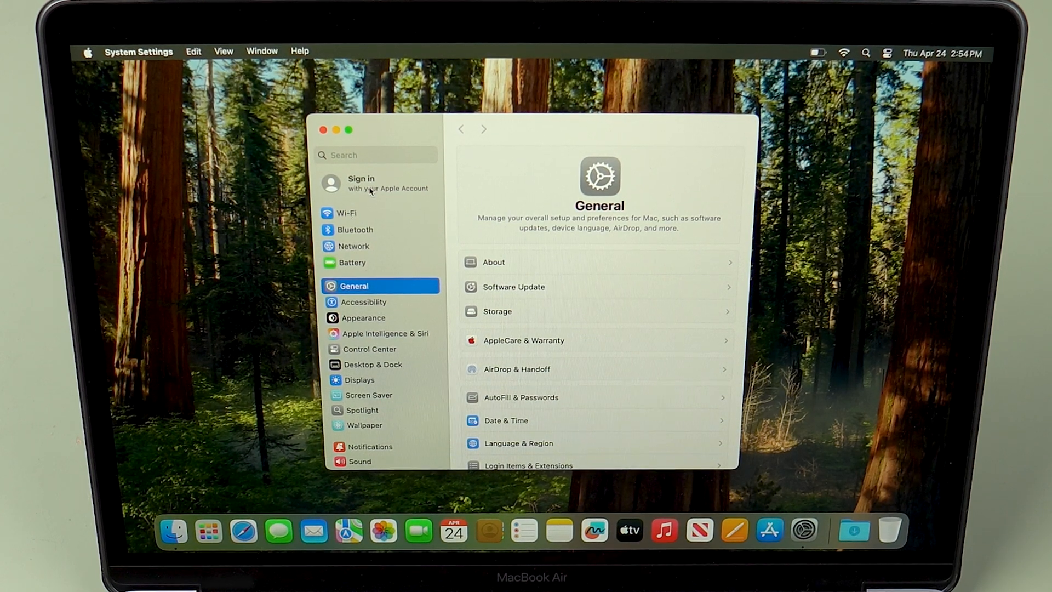
click(376, 182)
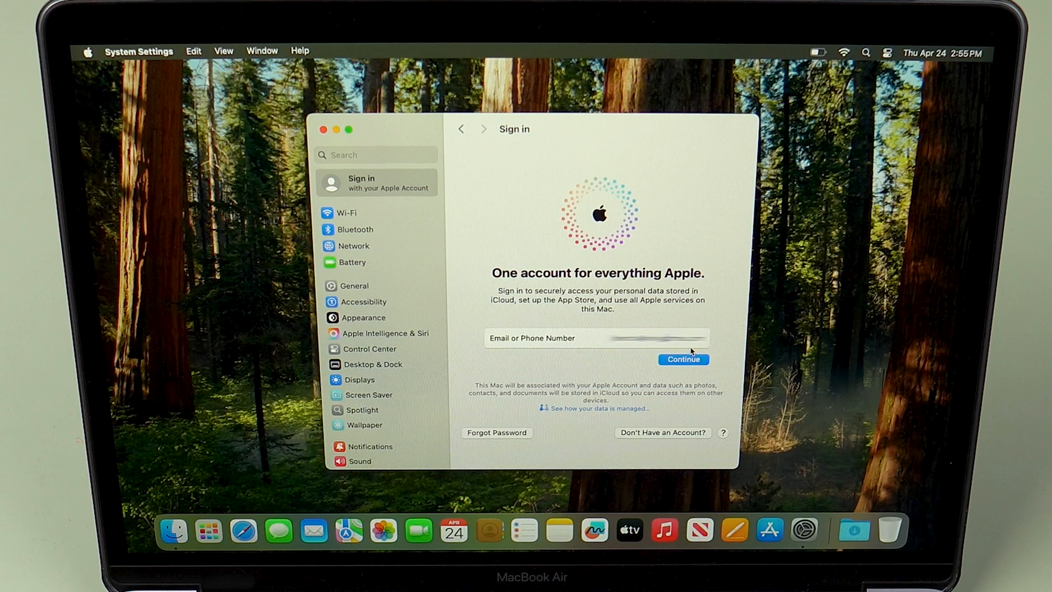
Submit the account email, then enter and submit the account password.
click(684, 359)
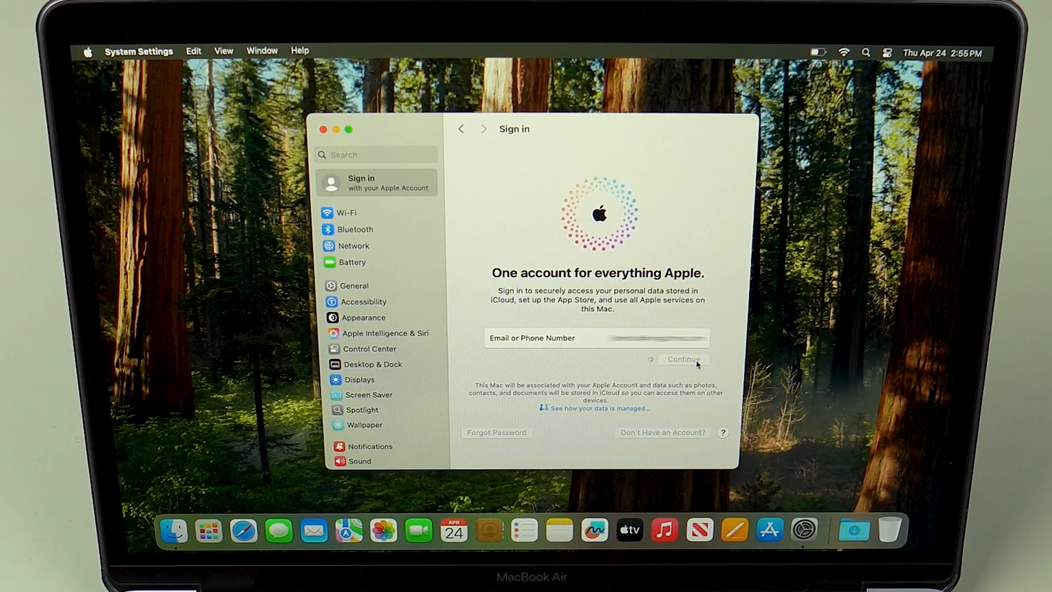
click(682, 359)
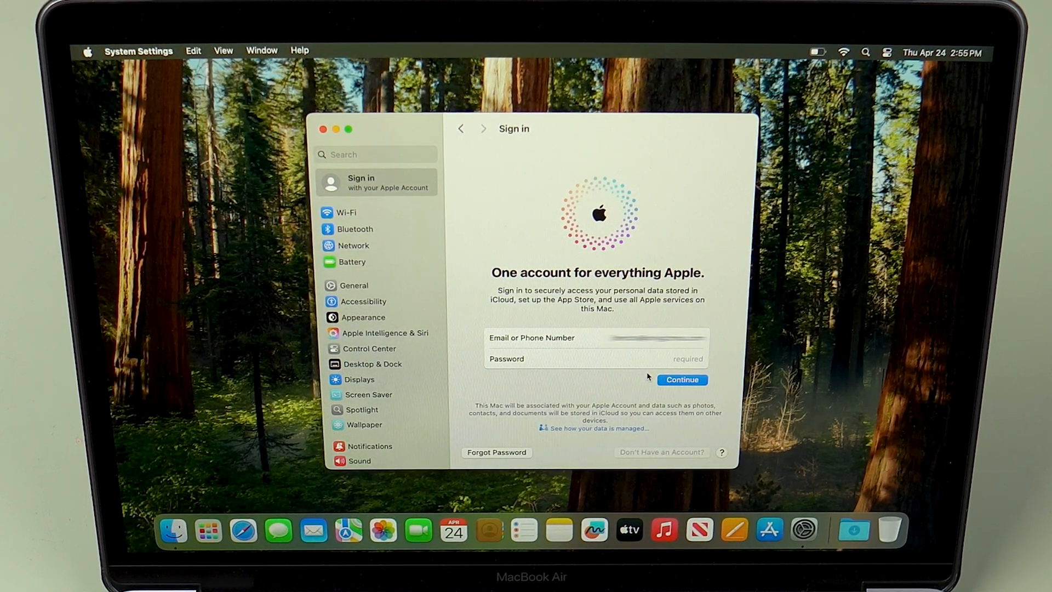
text(password)
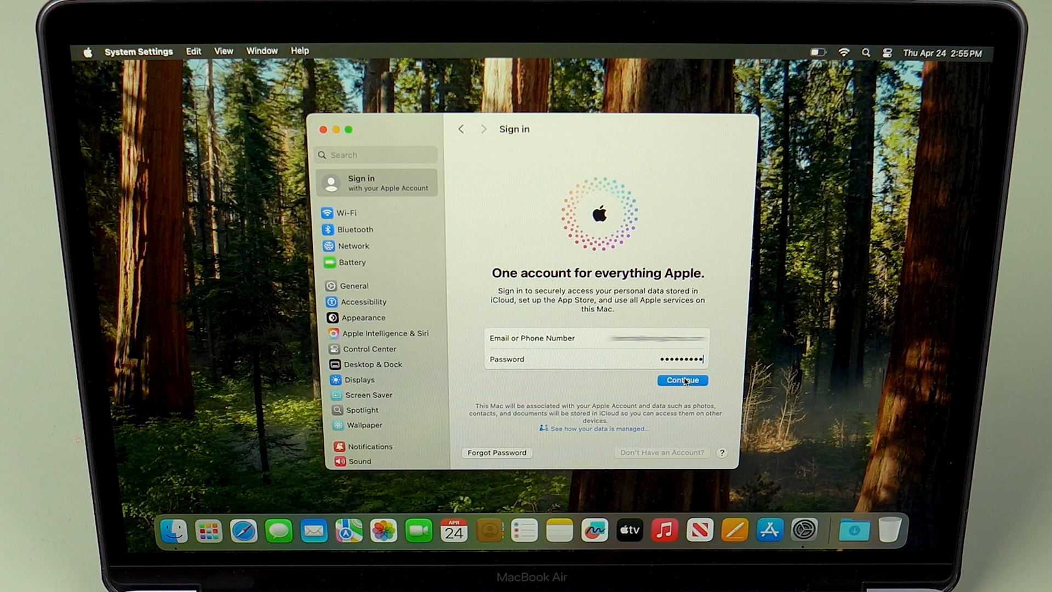
click(682, 380)
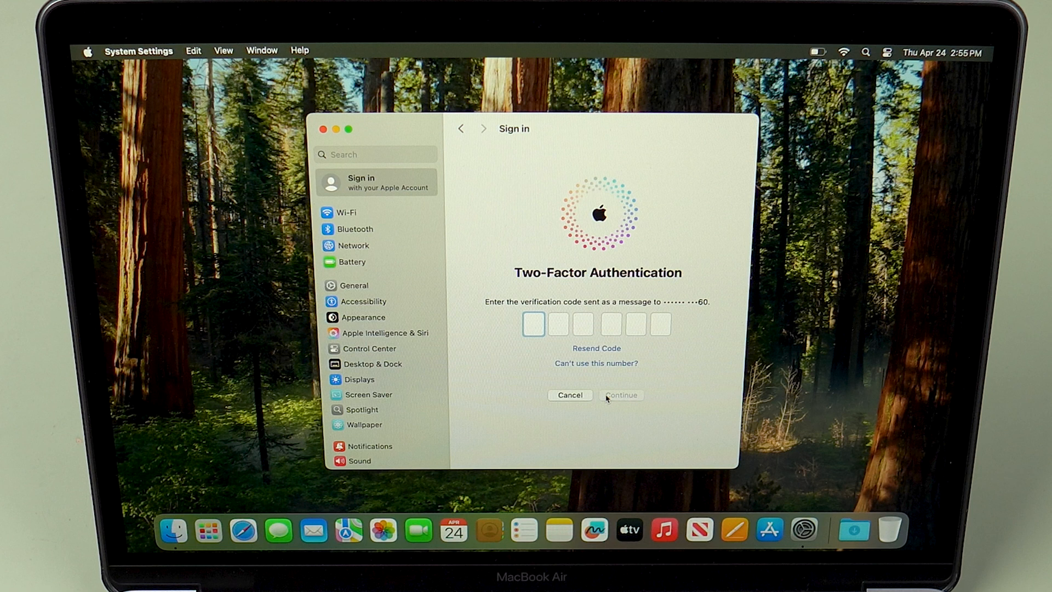
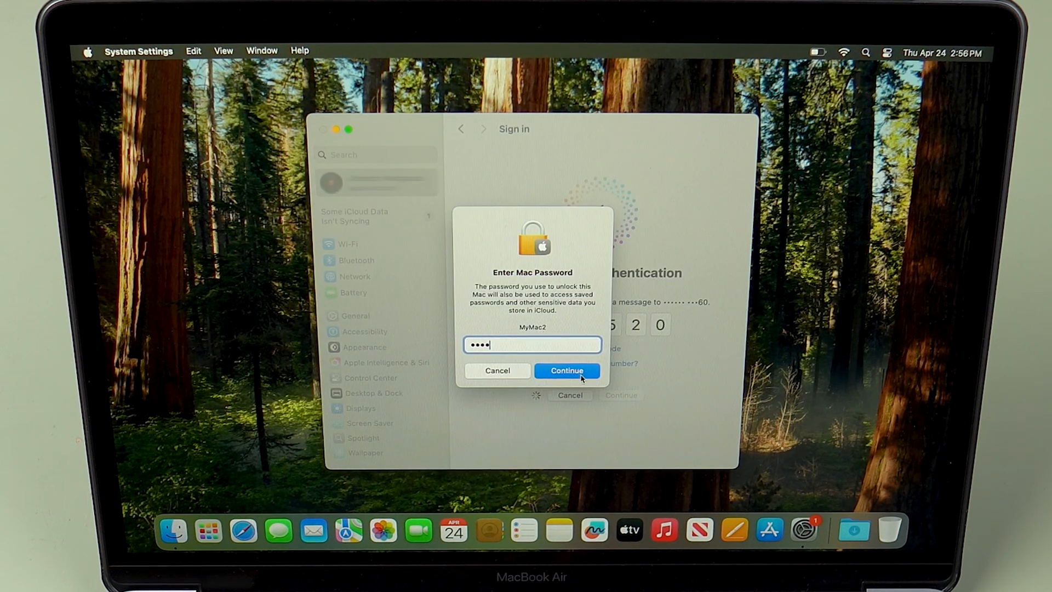
click(566, 370)
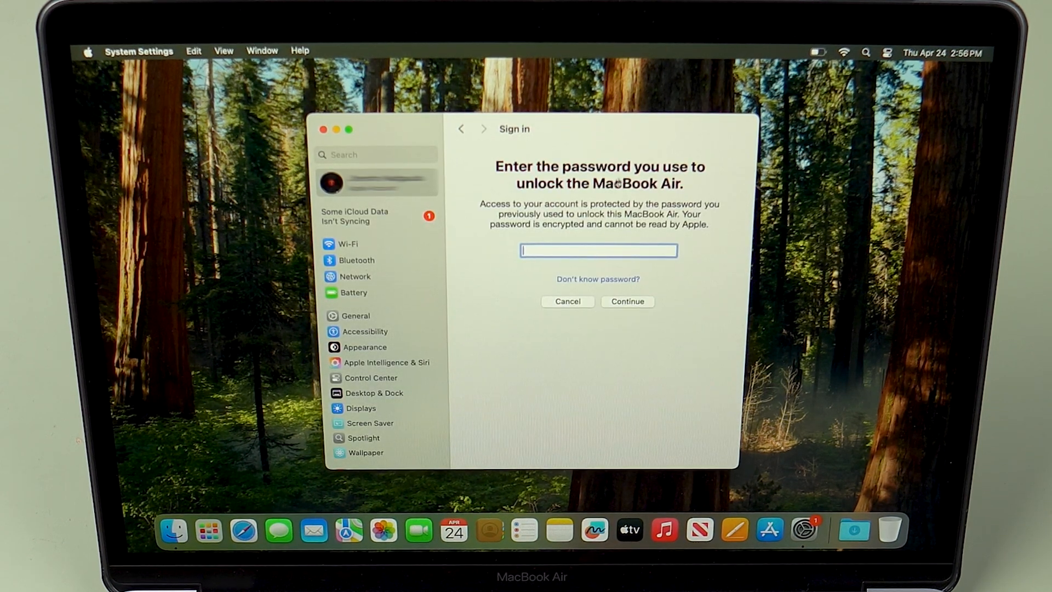
mouse_move(699, 308)
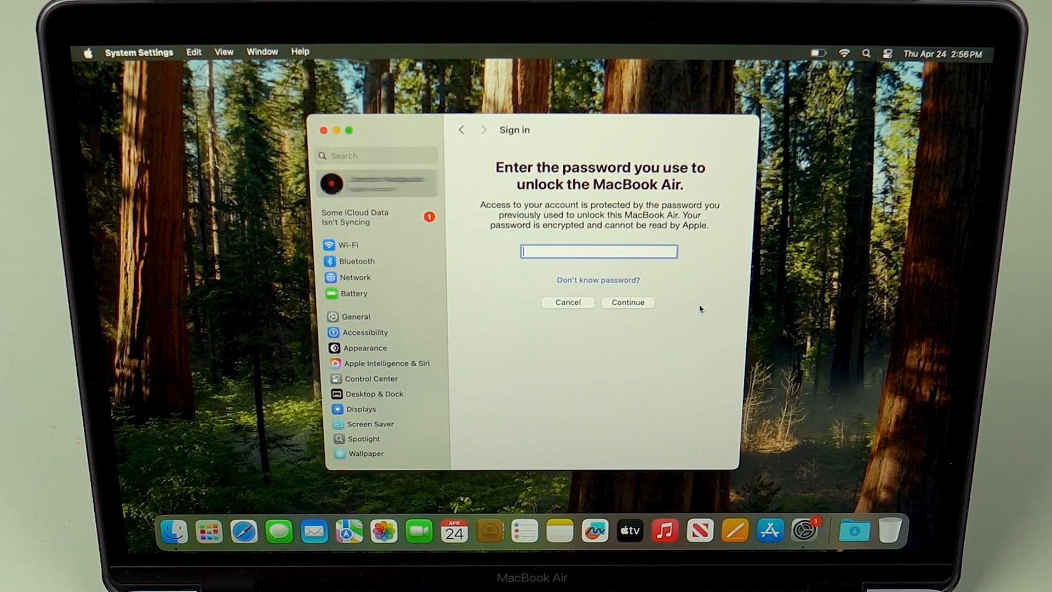
Try the MacBook Air unlock password and dismiss the incorrect-password alert.
text(••••)
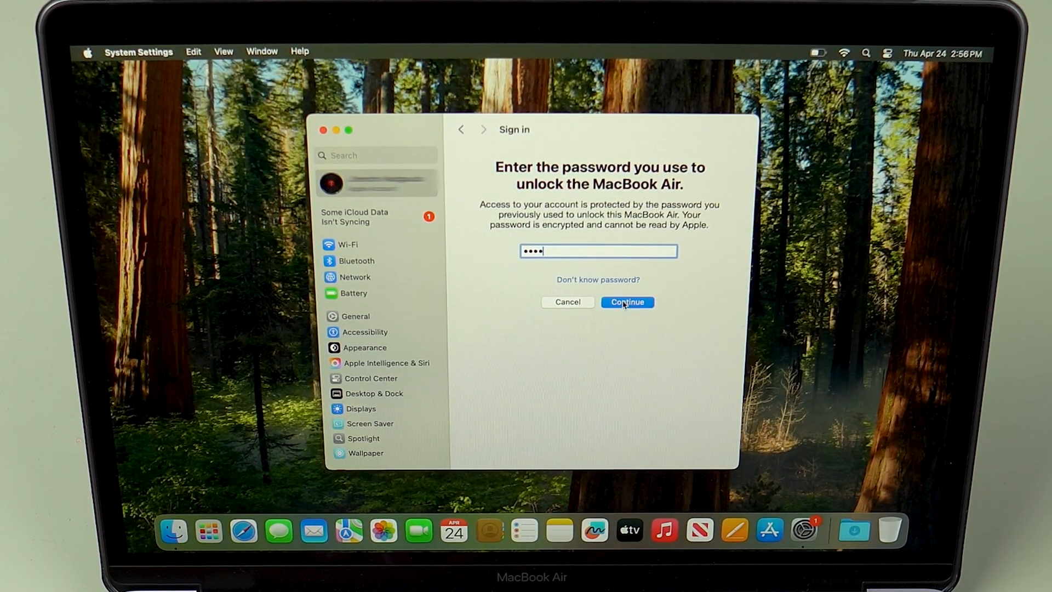
click(627, 302)
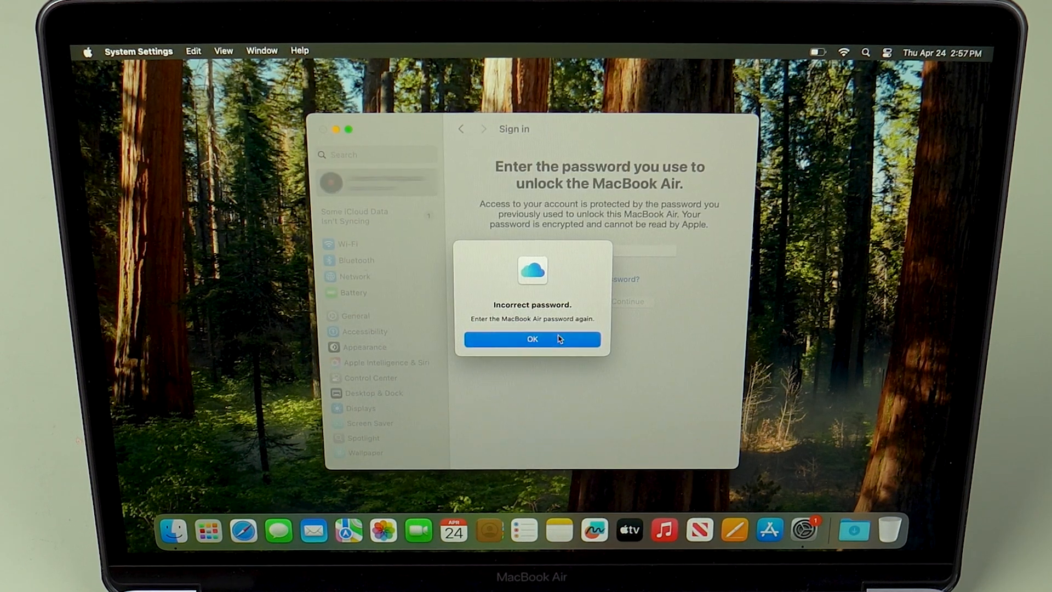
click(532, 338)
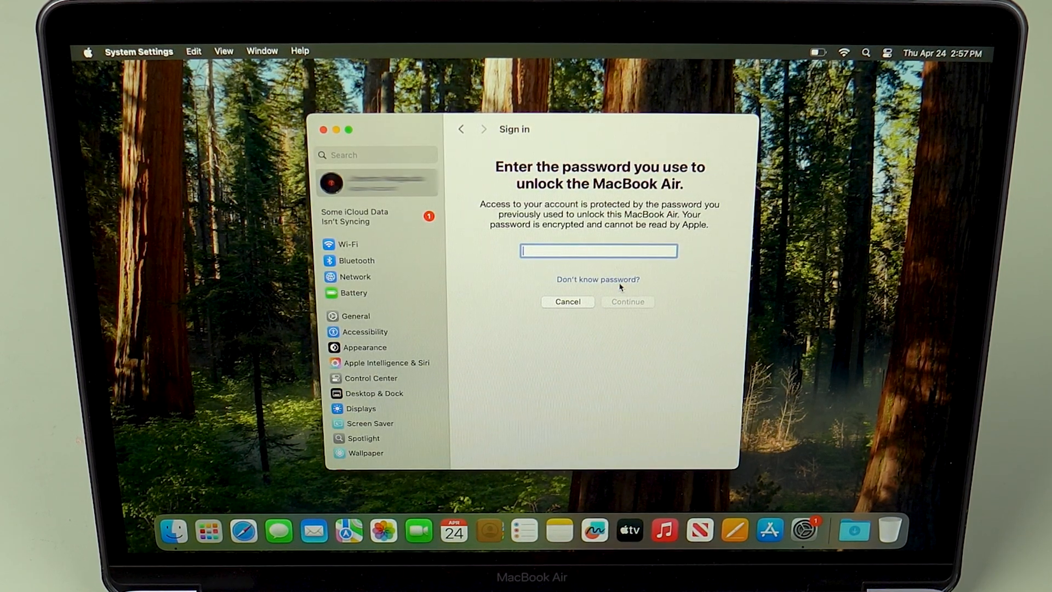
Choose a different Mac and submit its password to finish signing in.
click(597, 279)
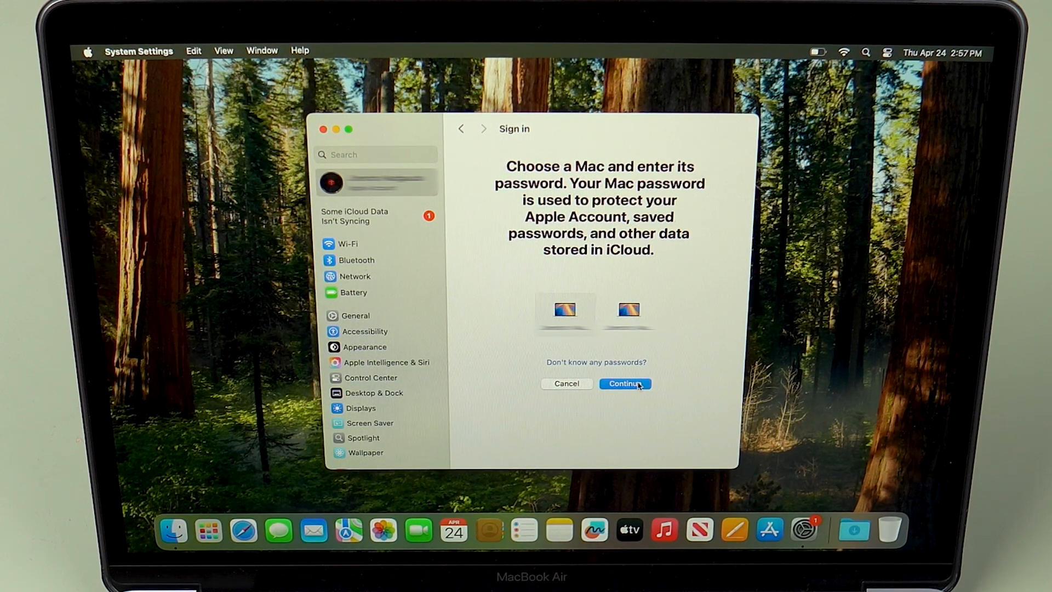
click(625, 383)
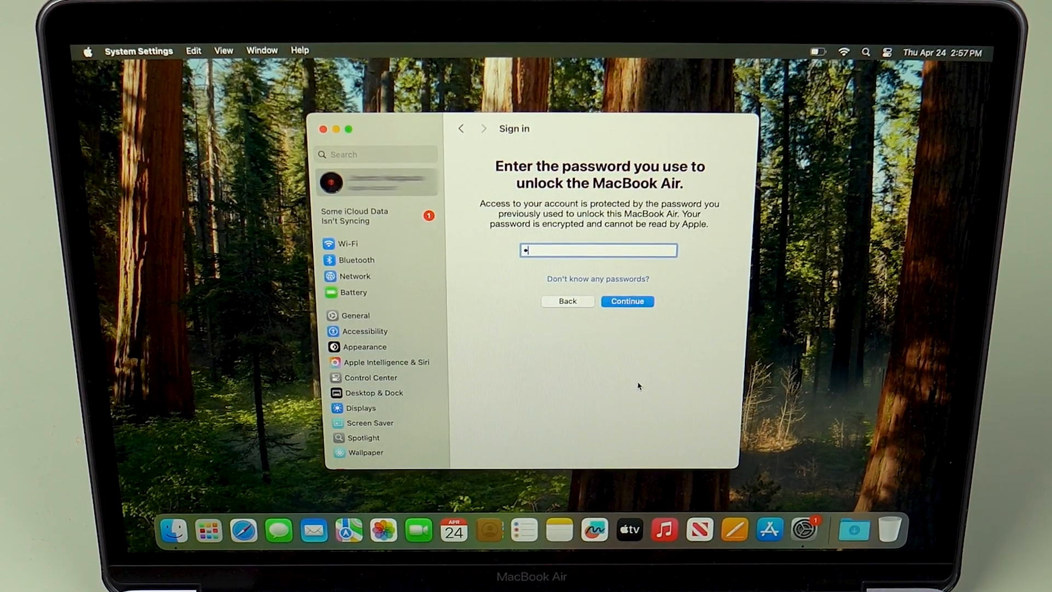
click(627, 300)
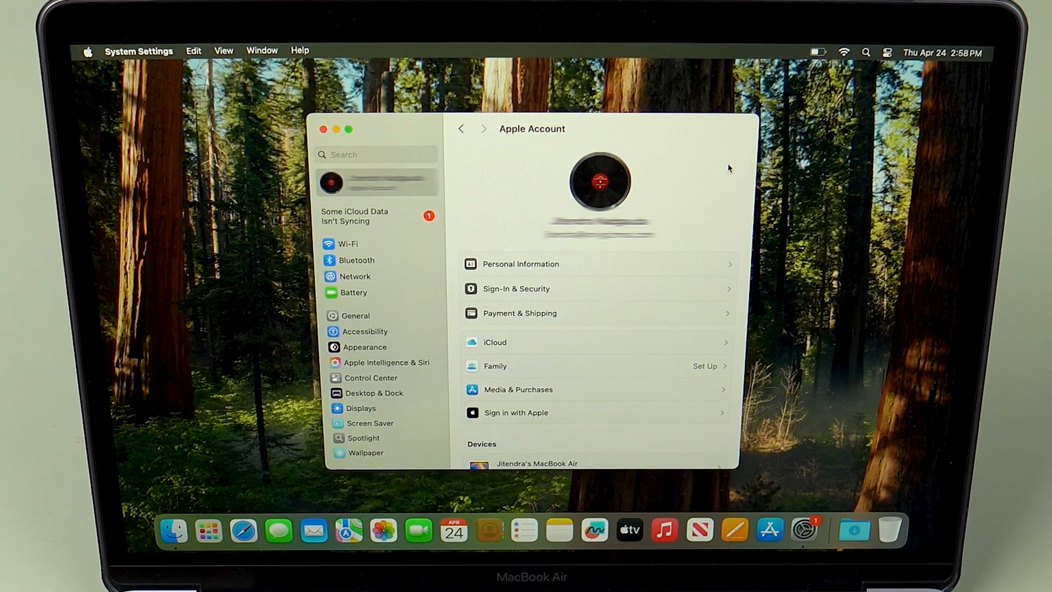
mouse_move(745, 183)
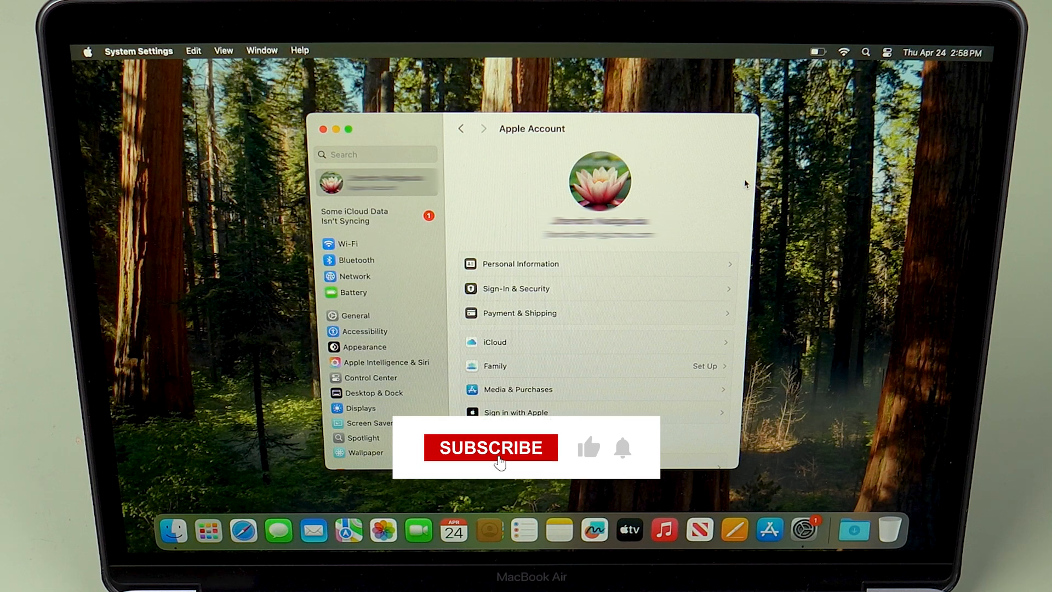
click(490, 448)
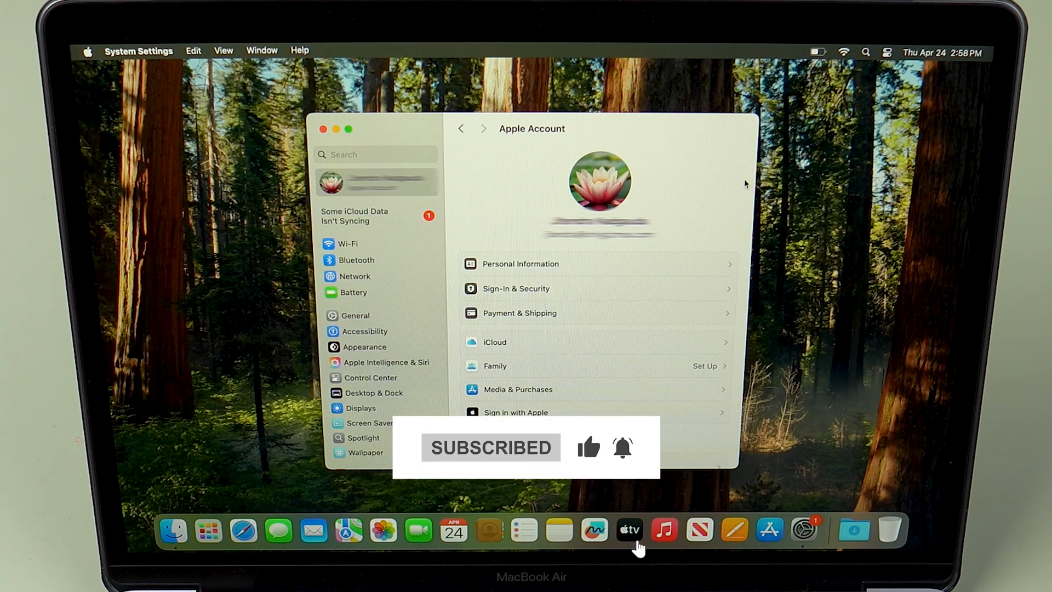